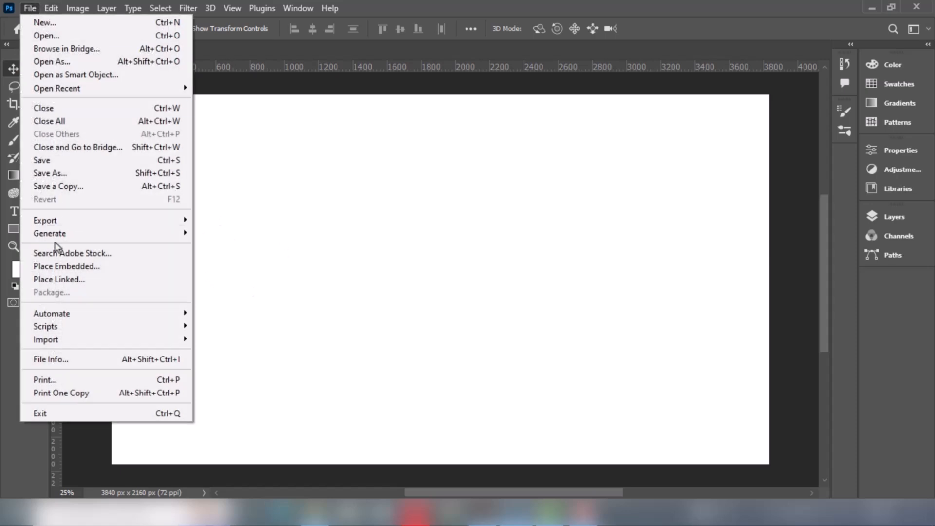
Place the white-painted-wall-texture JPG as an embedded layer stretched to fill the canvas
click(67, 266)
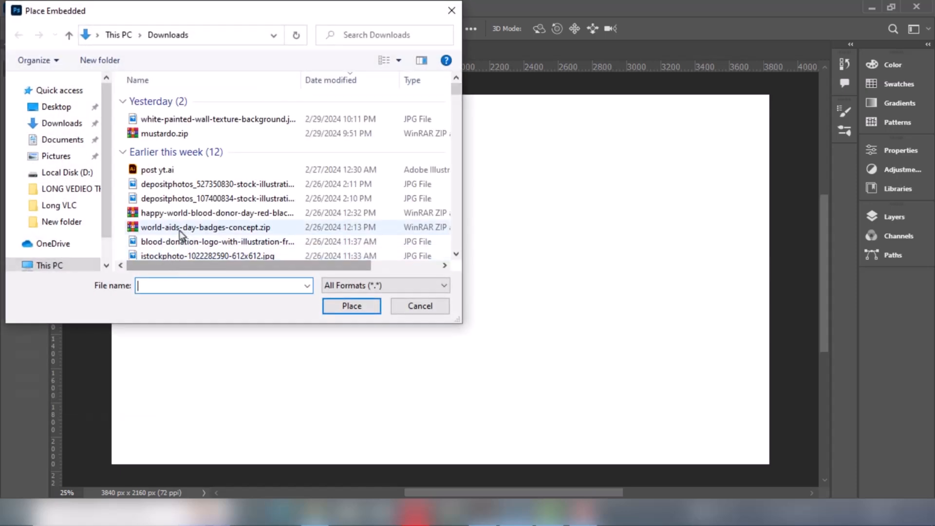
click(352, 305)
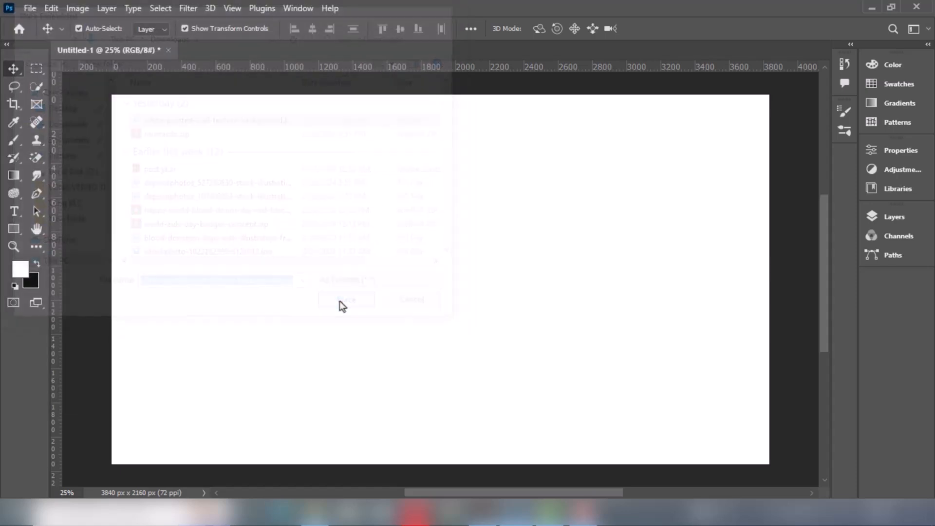
click(346, 300)
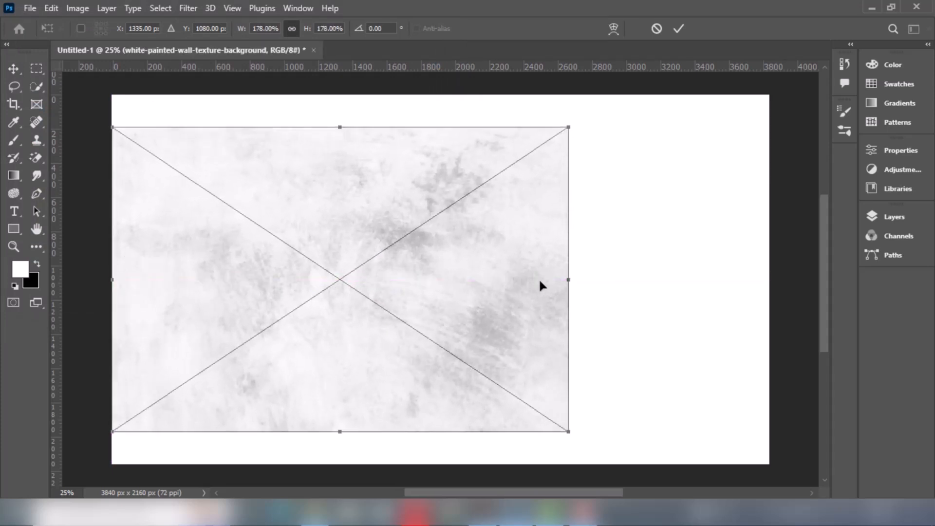
drag(567, 280, 769, 280)
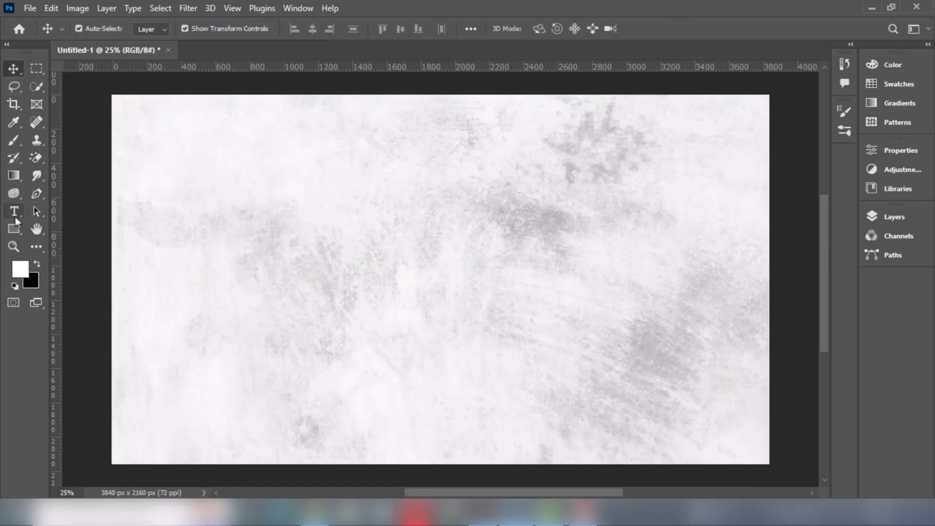
Type the two-line script lettering 'Text' / 'Effect' over the wall texture
click(13, 211)
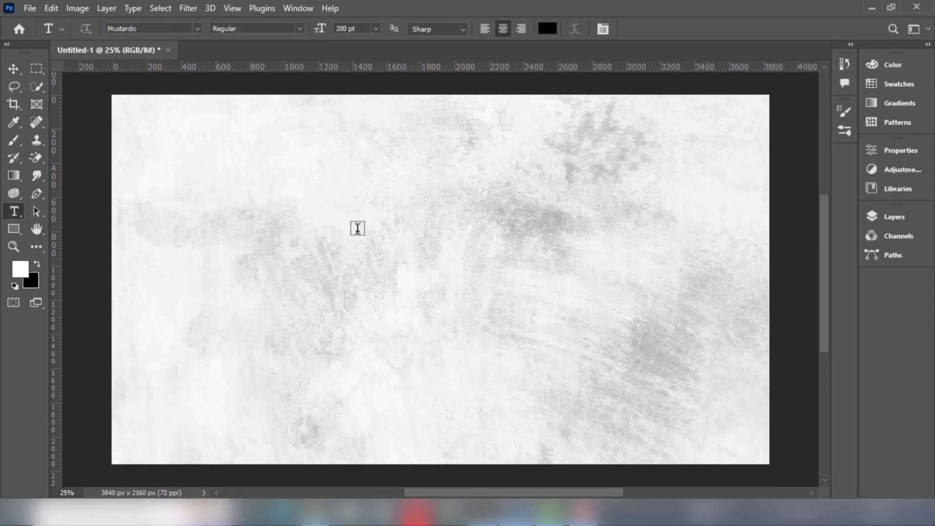
text(Lorem Ipsum)
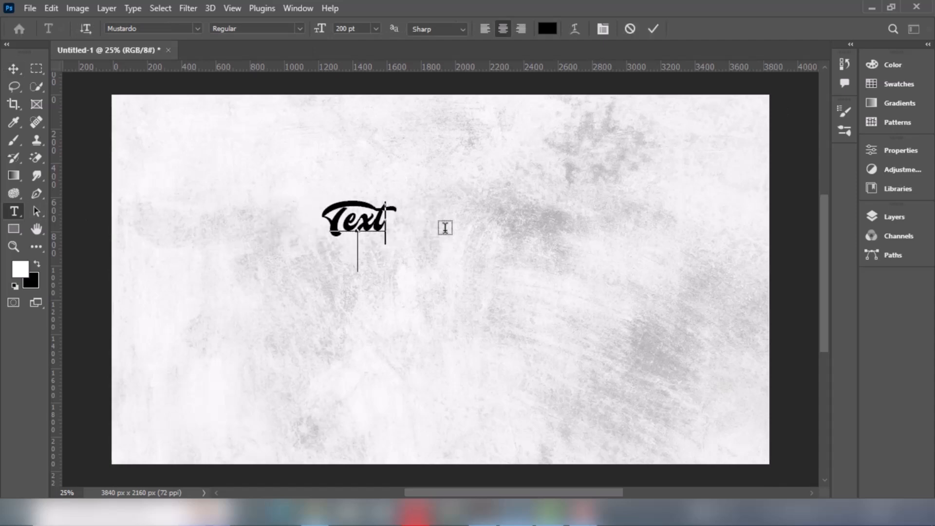
text(Effect)
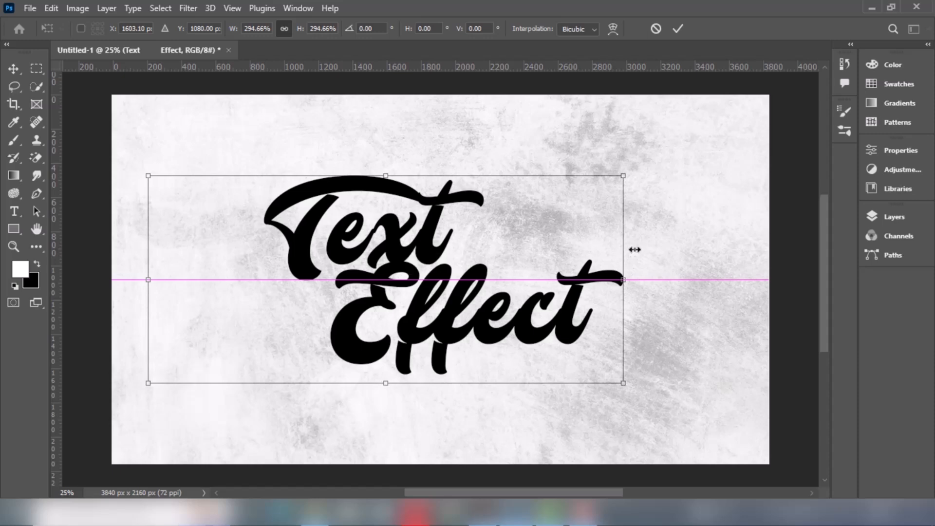
Scale up the 'Text Effect' lettering and set its leading to 600 pt
drag(623, 279, 682, 279)
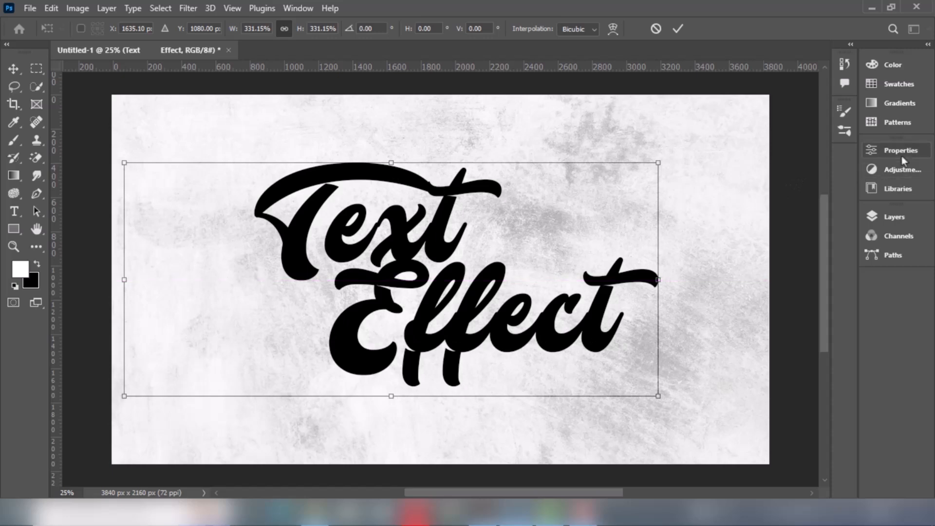
click(900, 149)
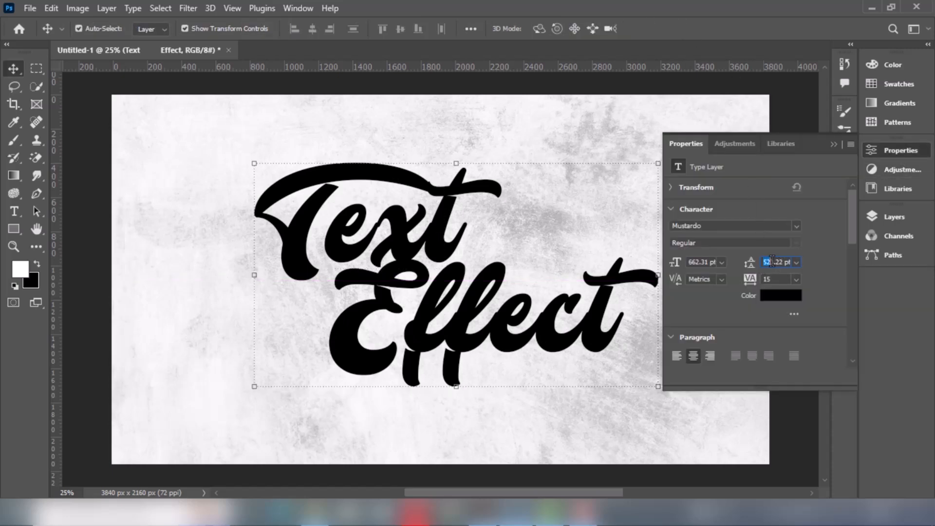
text(6)
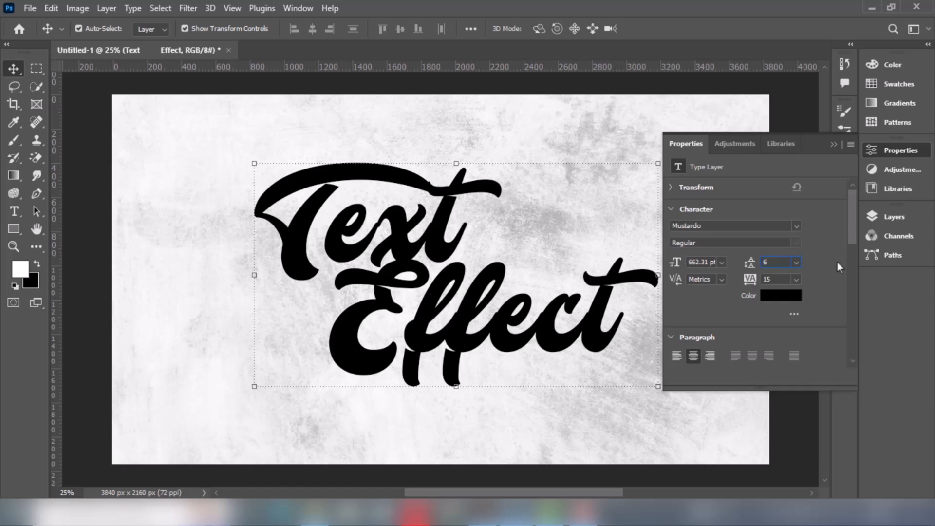
text(600 pt)
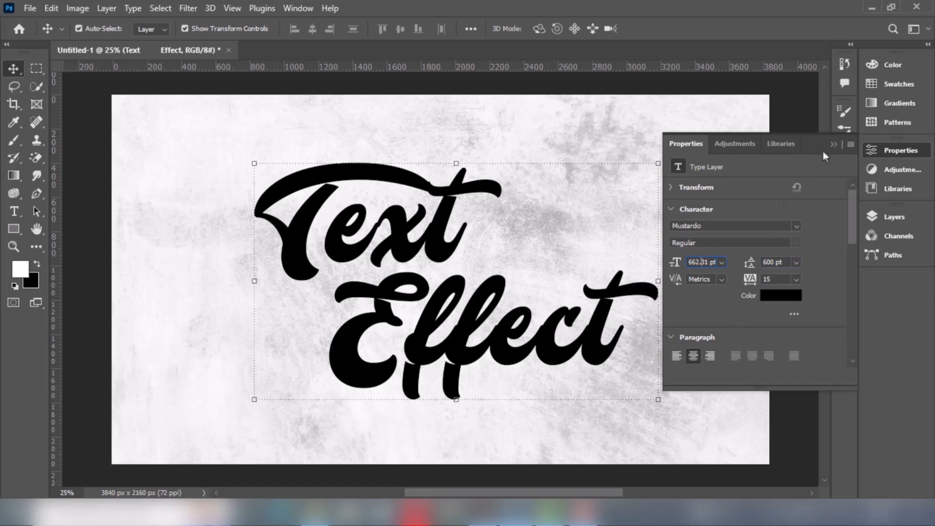
click(900, 150)
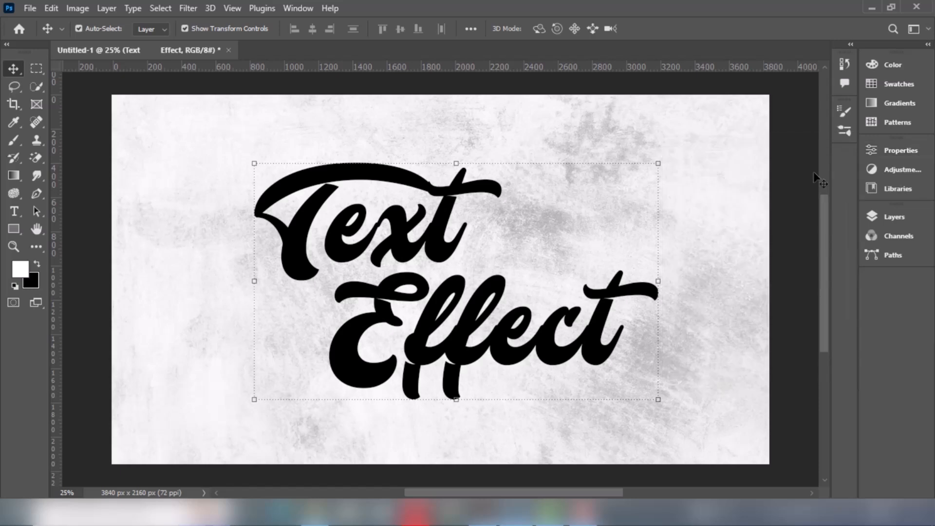
Add a white Screen inner shadow at 100% opacity, 45°, 35 px distance and size
click(894, 216)
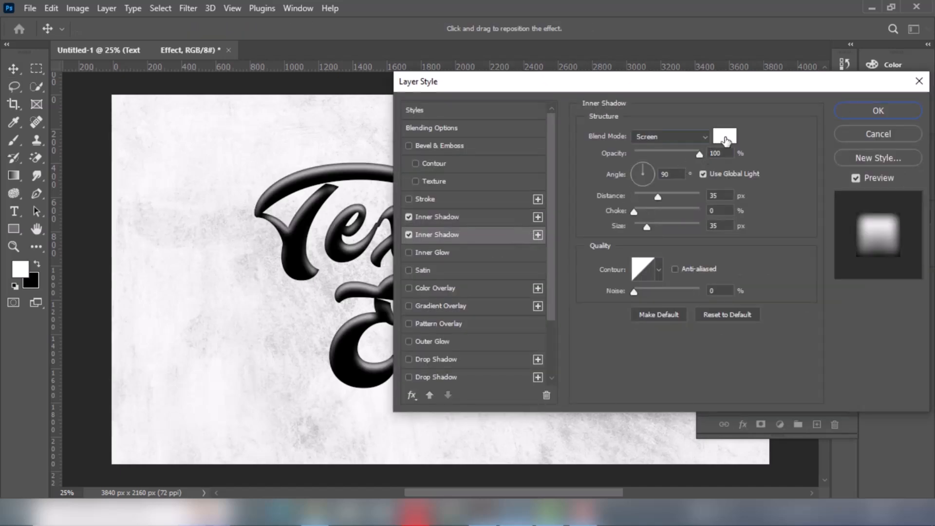
click(724, 135)
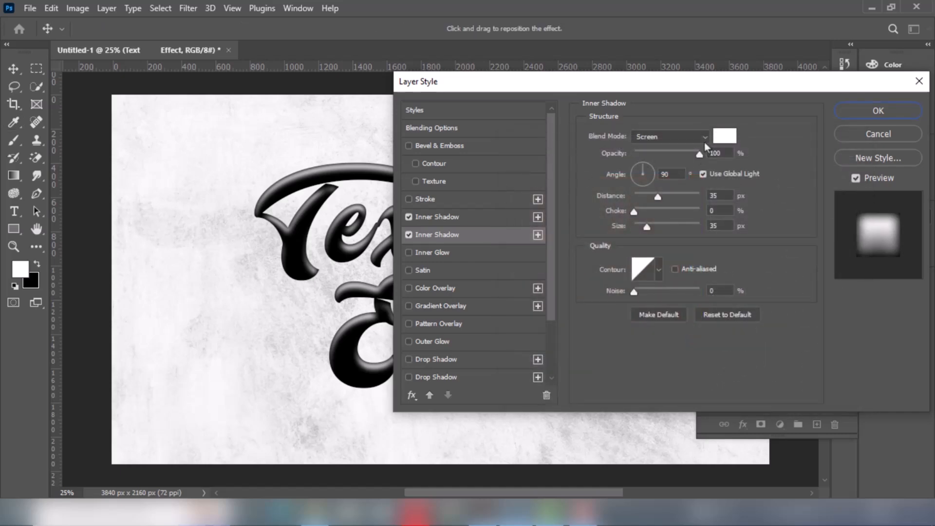
click(669, 136)
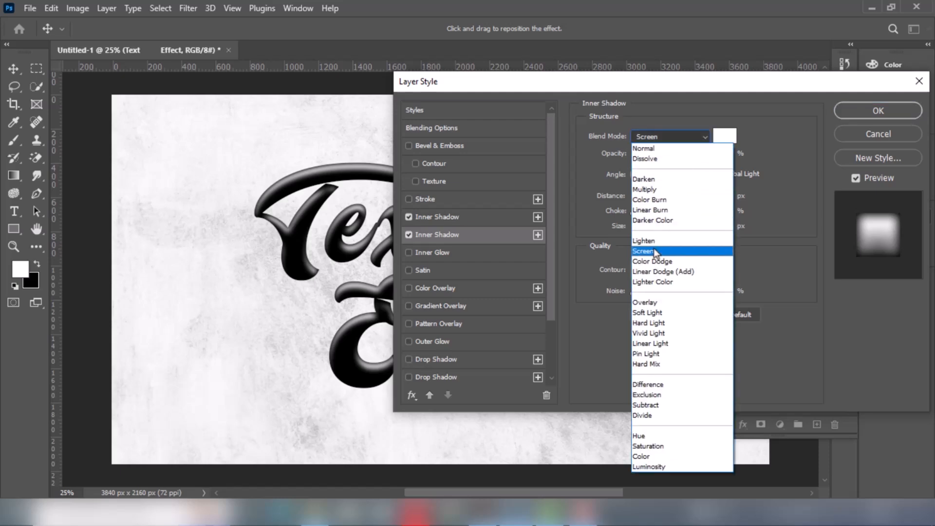
click(642, 250)
text(35)
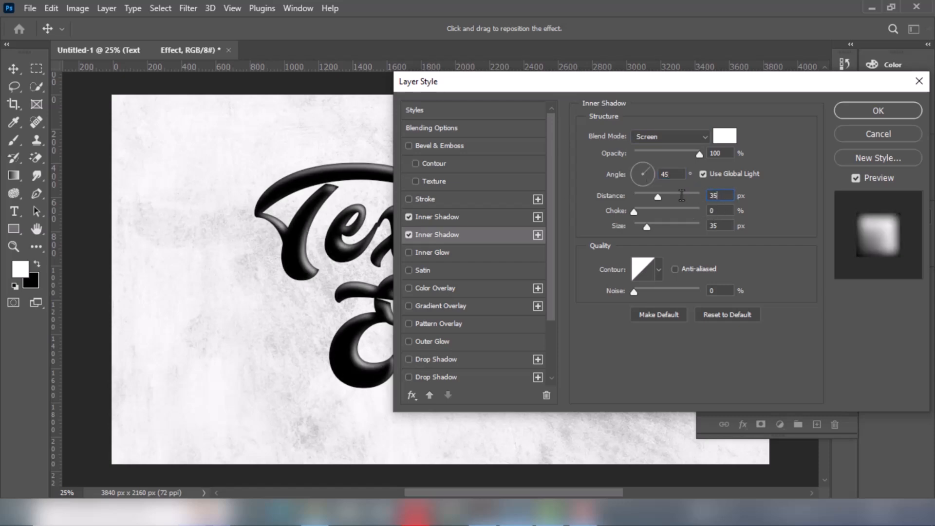
click(719, 210)
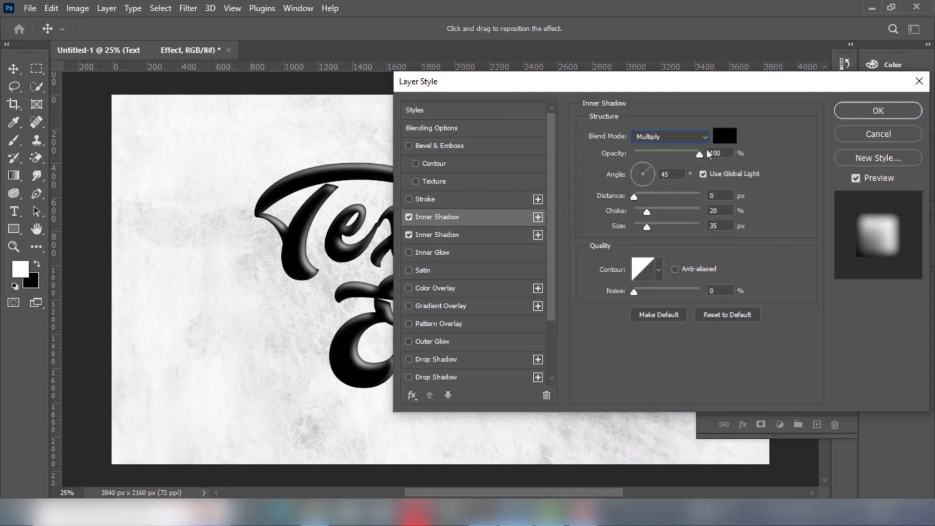
Set the dark inner shadow to black Multiply, 0 px distance, 30% choke, 35 px size
click(724, 136)
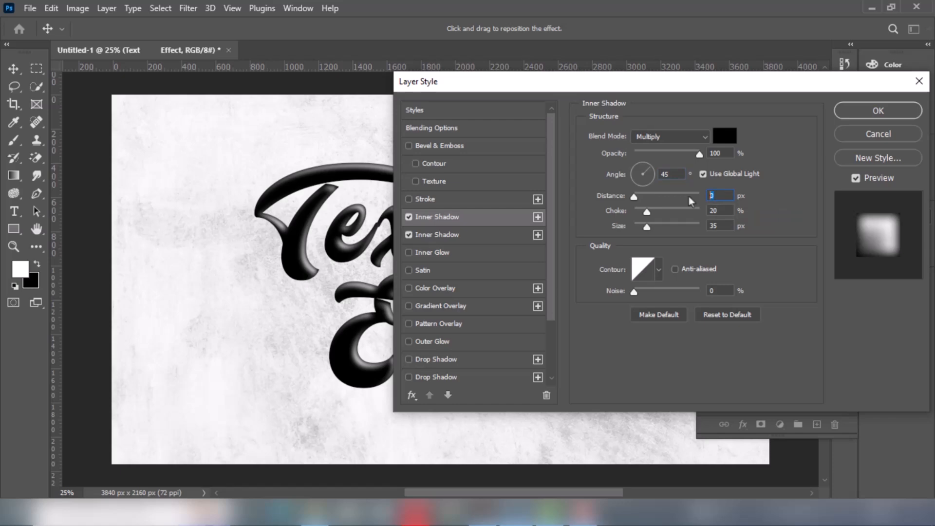
click(720, 210)
text(30)
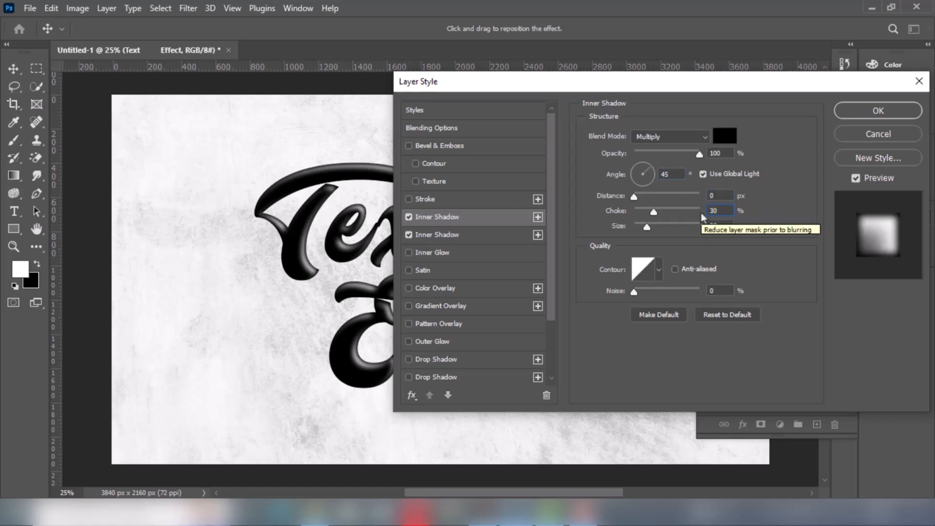
click(719, 226)
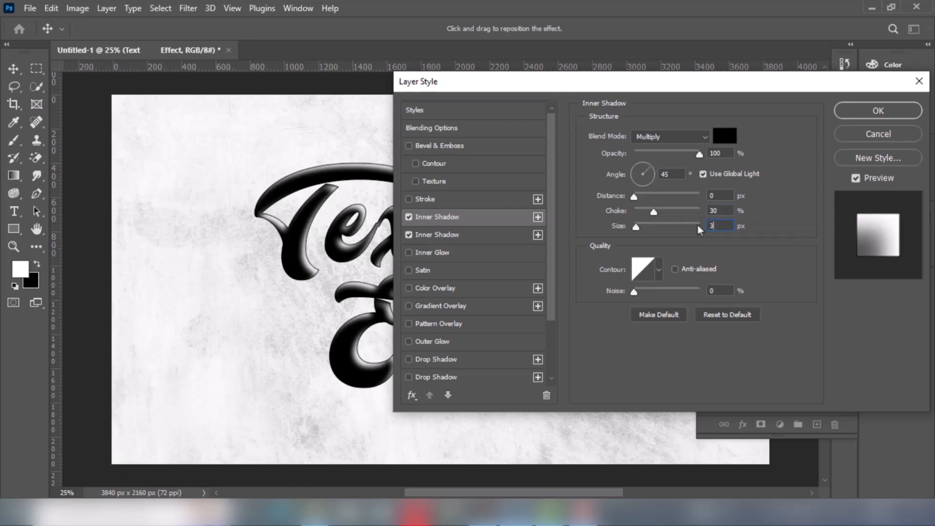
text(35)
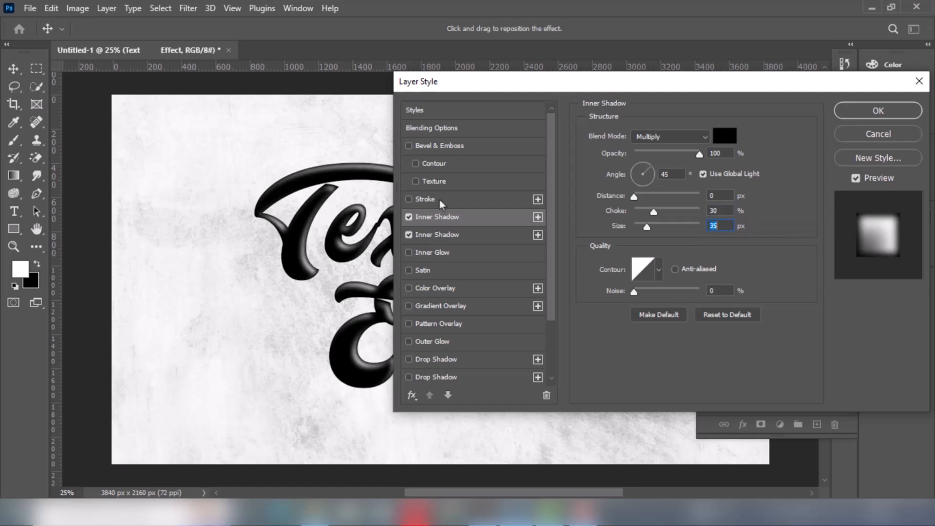
Add a 163 px inside stroke effect with Hard Mix blending to the lettering
click(423, 198)
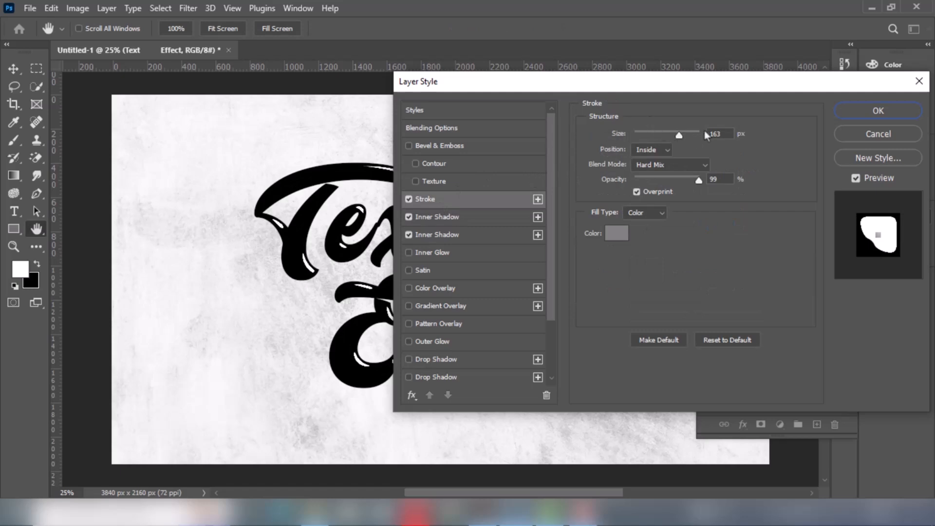
triple_click(717, 134)
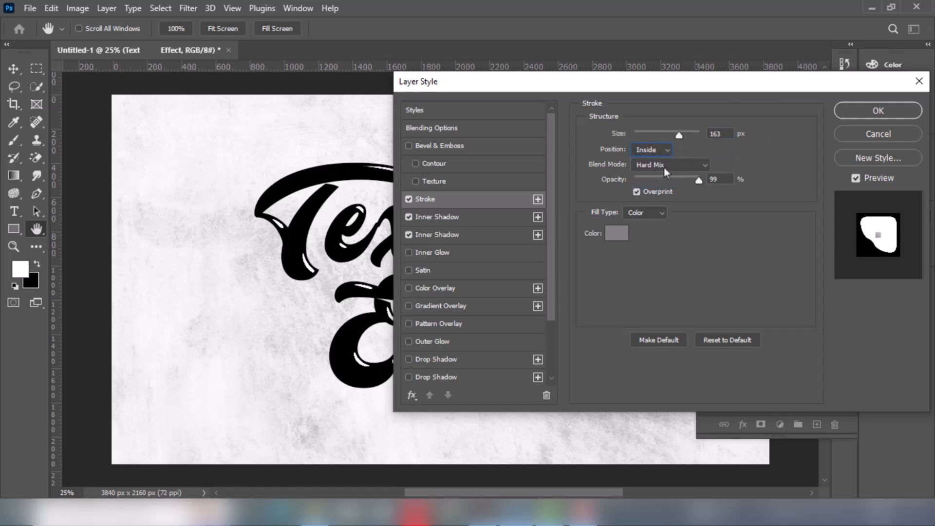
click(669, 164)
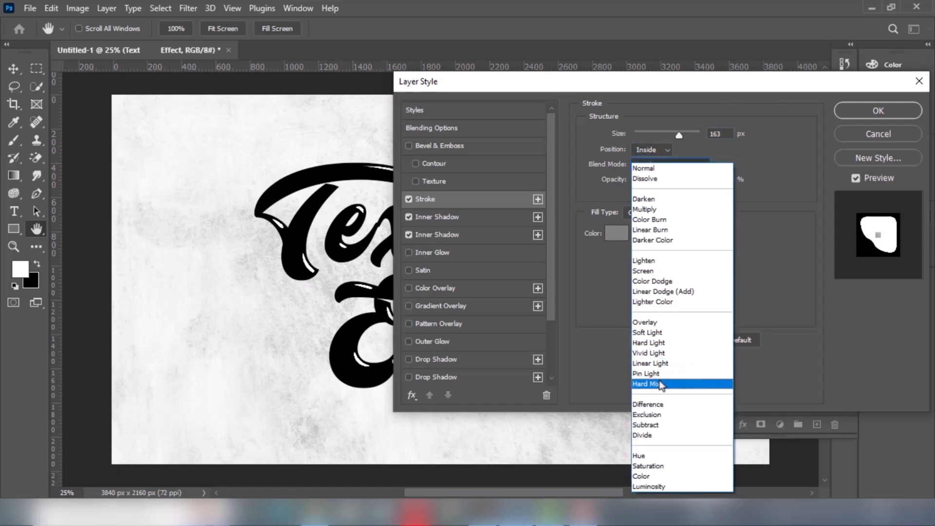
click(645, 383)
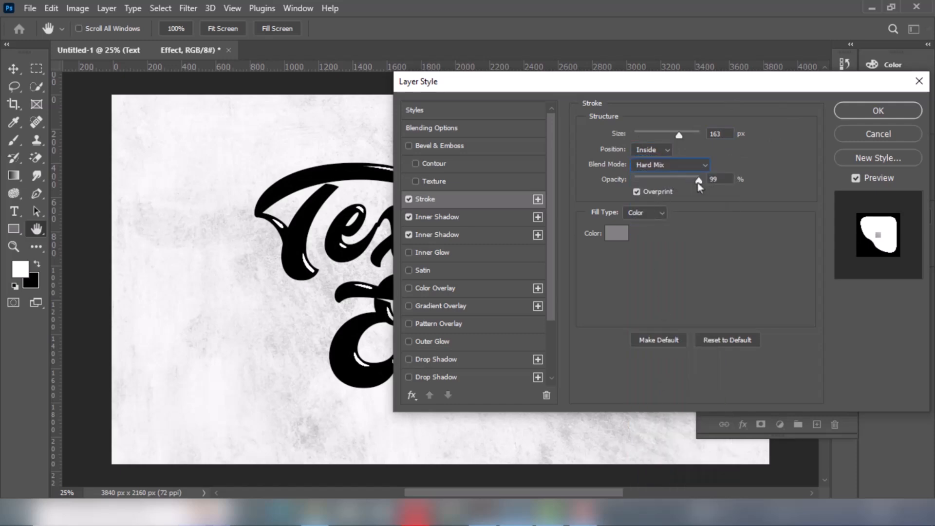
Make the stroke light grey, apply the layer style, and group the text layer
click(615, 233)
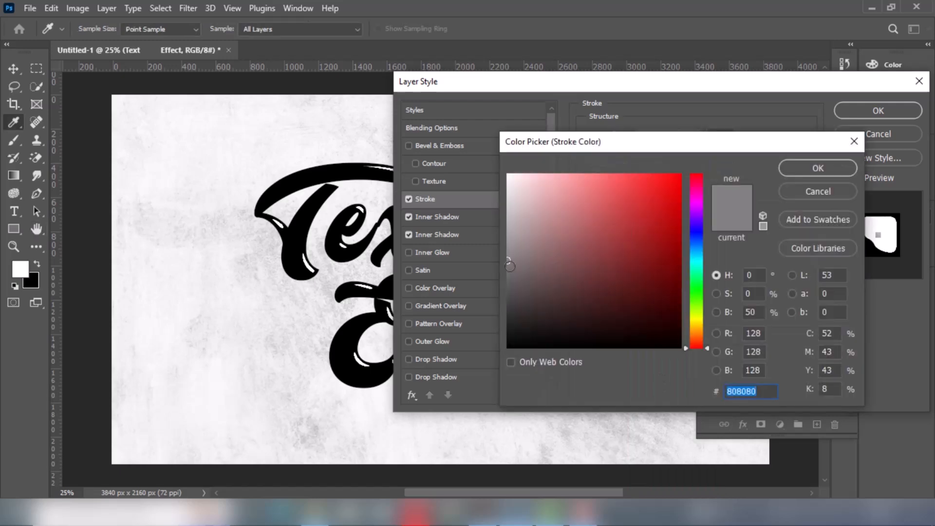
mouse_move(501, 250)
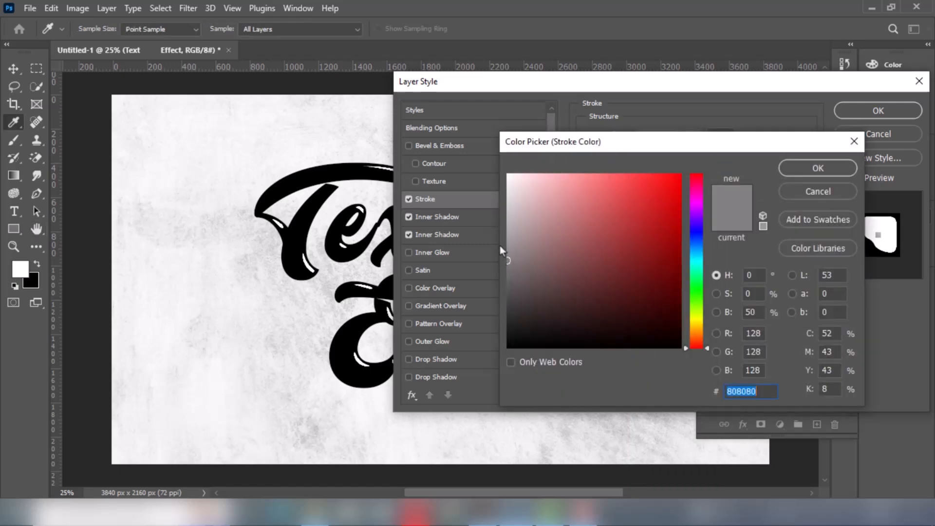
click(508, 253)
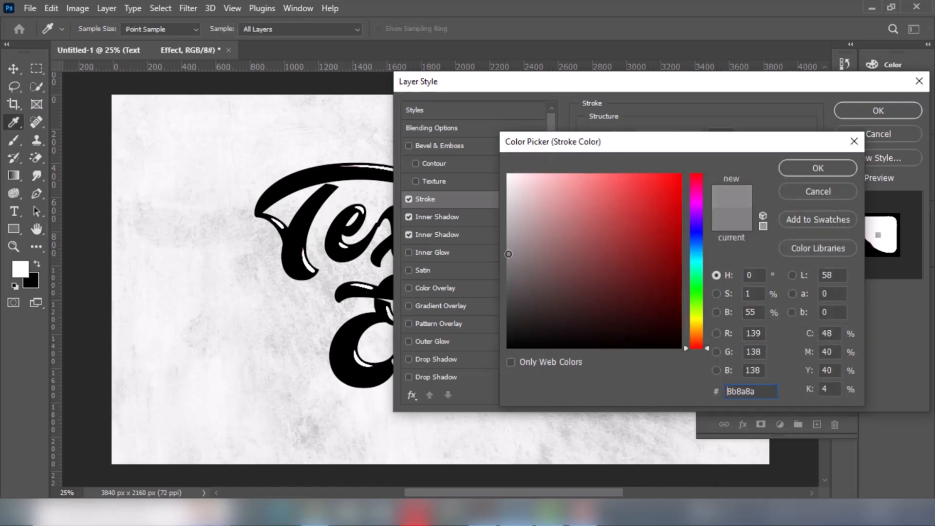
click(649, 245)
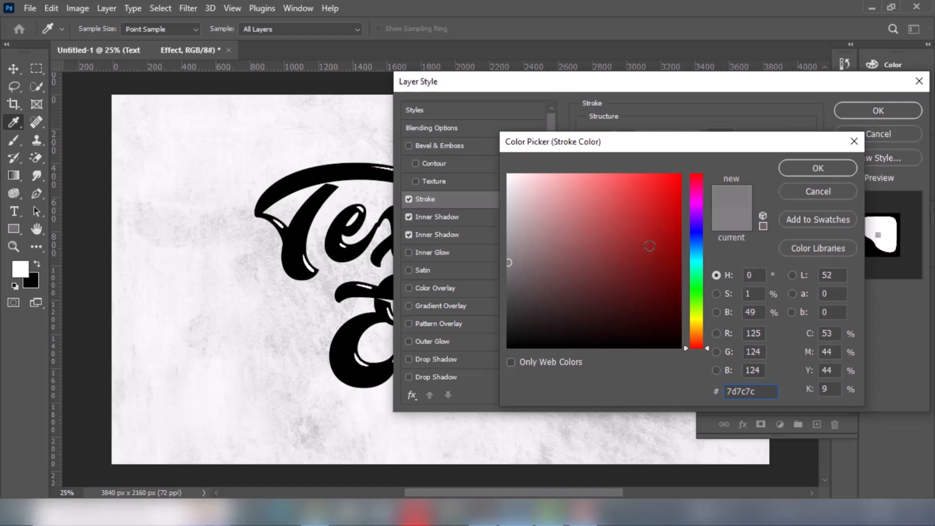
click(816, 168)
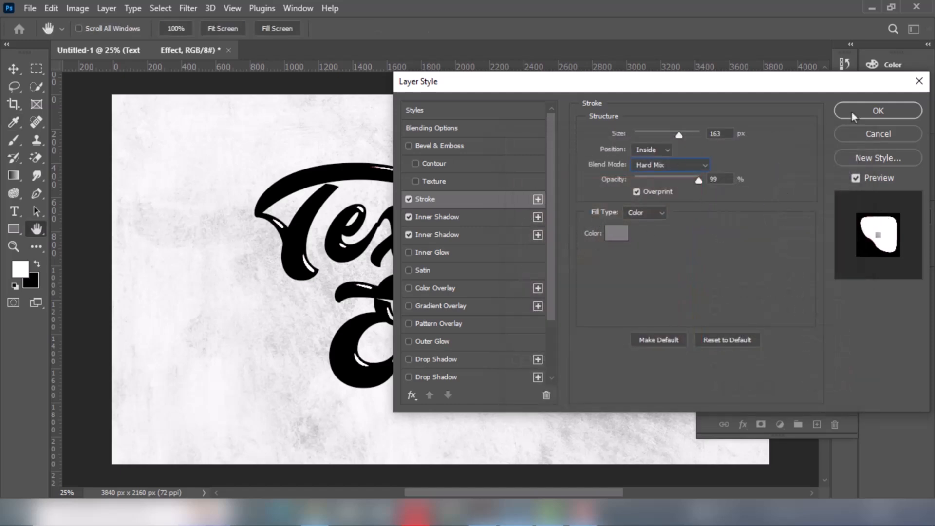
click(877, 111)
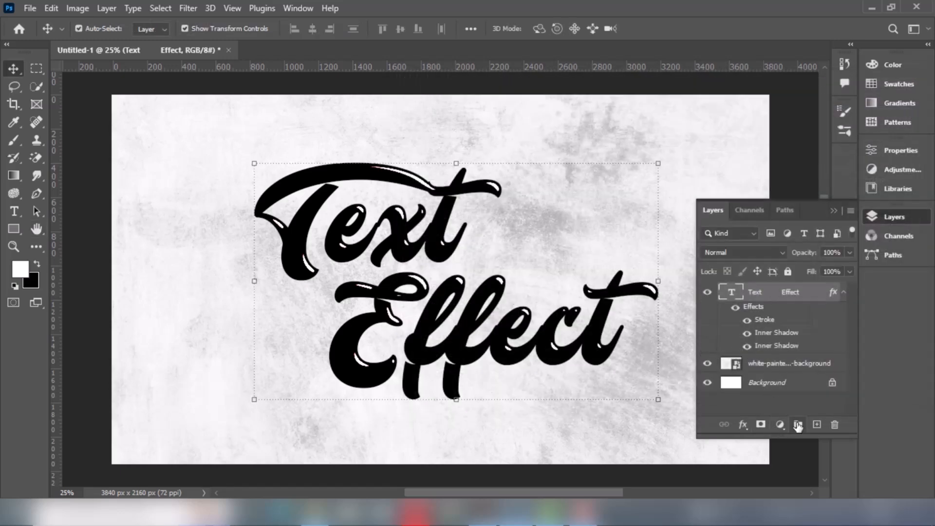
click(797, 424)
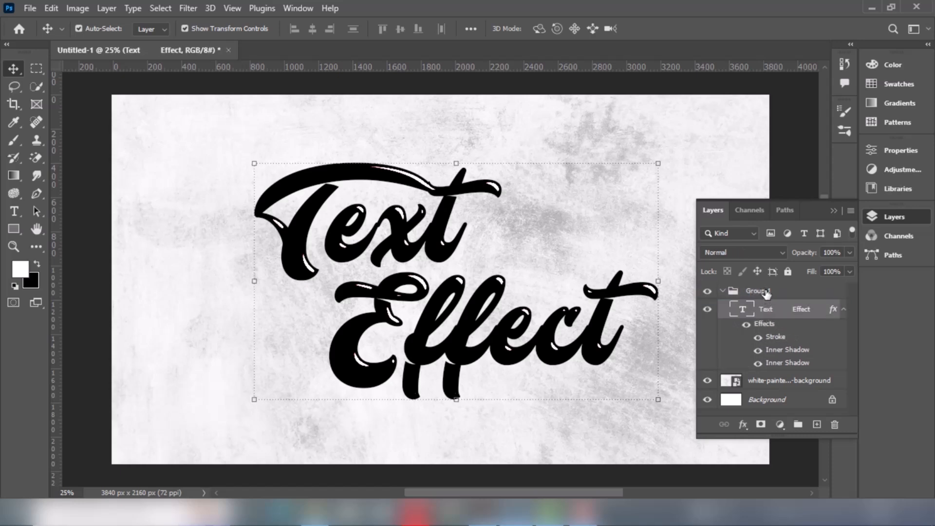
Give Group 1 a #9305e2 Color Overlay in Screen mode at 99% opacity
click(758, 291)
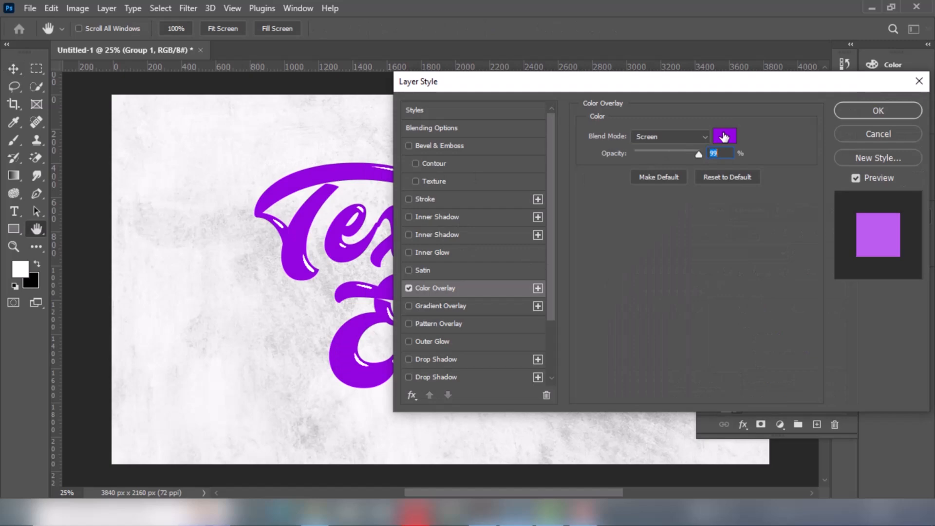
click(725, 136)
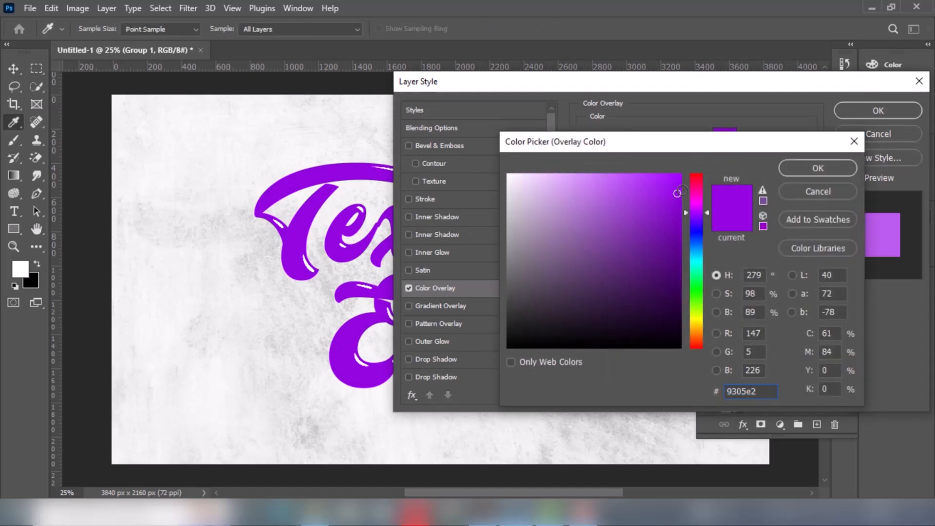
click(816, 168)
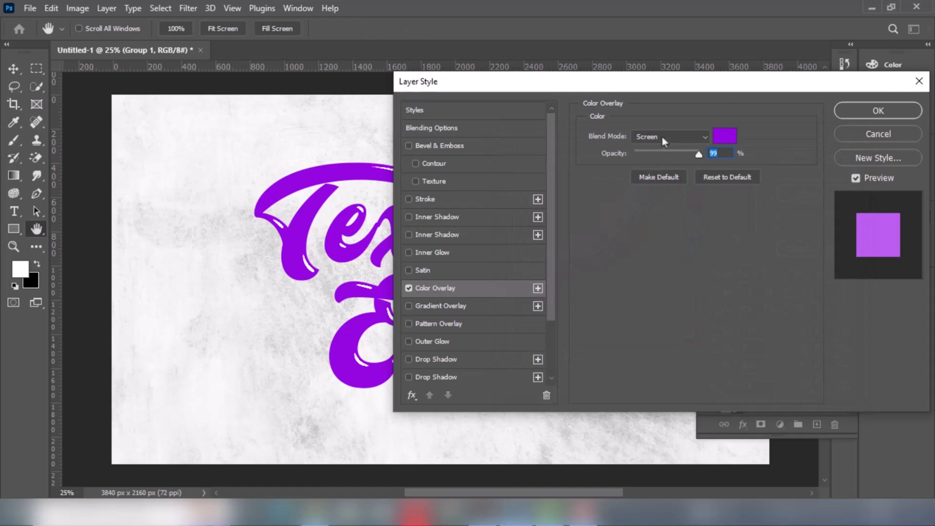
click(669, 136)
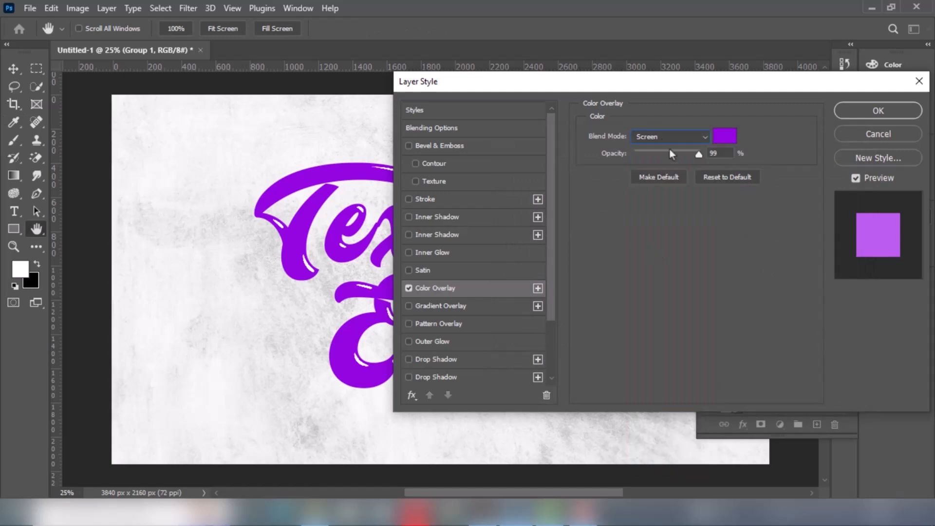
mouse_move(672, 157)
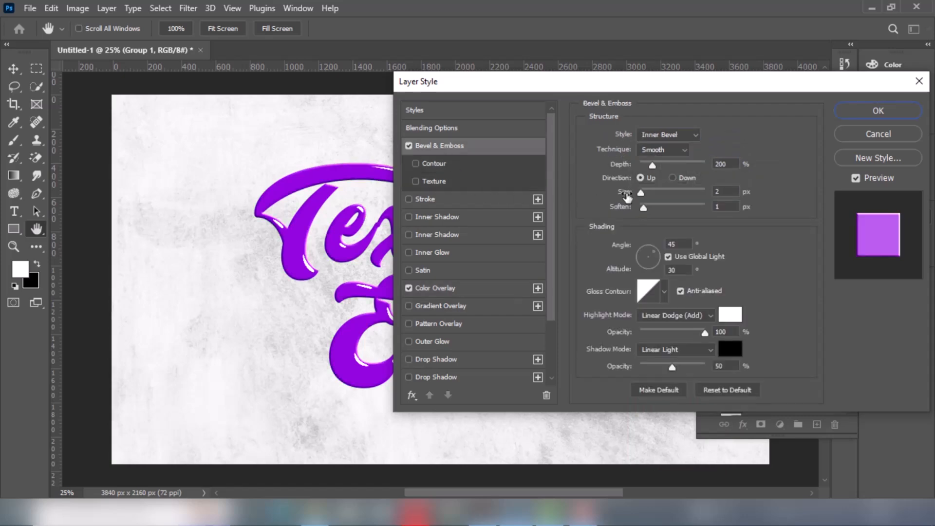
Add a Smooth Inner Bevel with depth 200%, size 2, soften 1 and black shadow colour
click(667, 133)
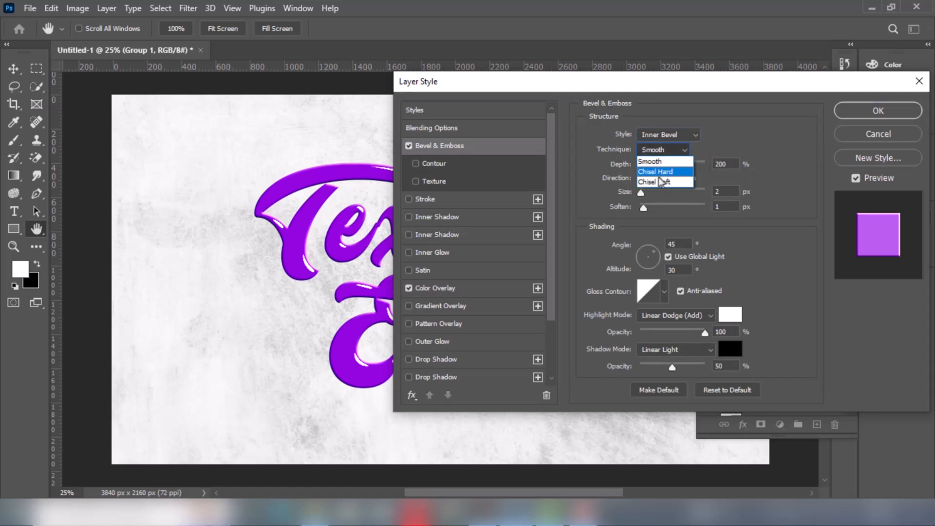
click(661, 162)
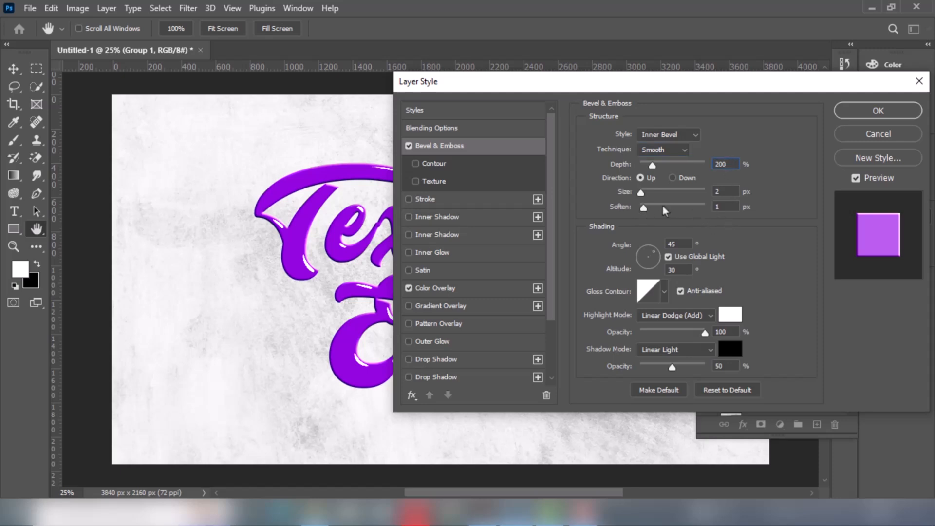
click(730, 315)
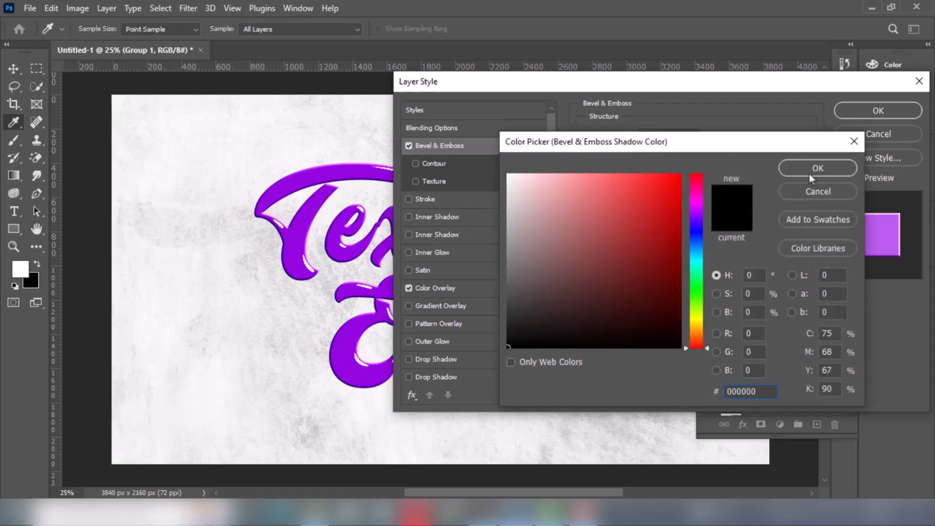
click(818, 168)
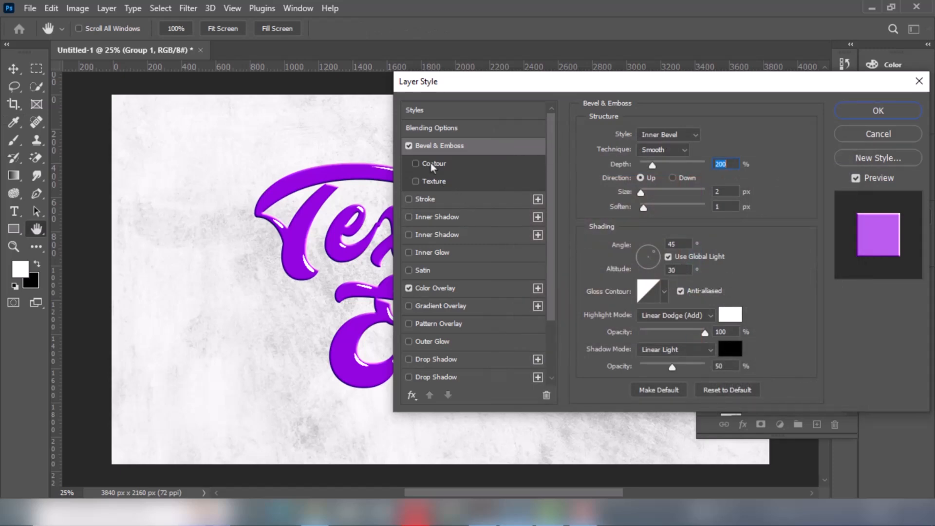
Enable the bevel Contour and choose a preset curve at 100% range
click(416, 163)
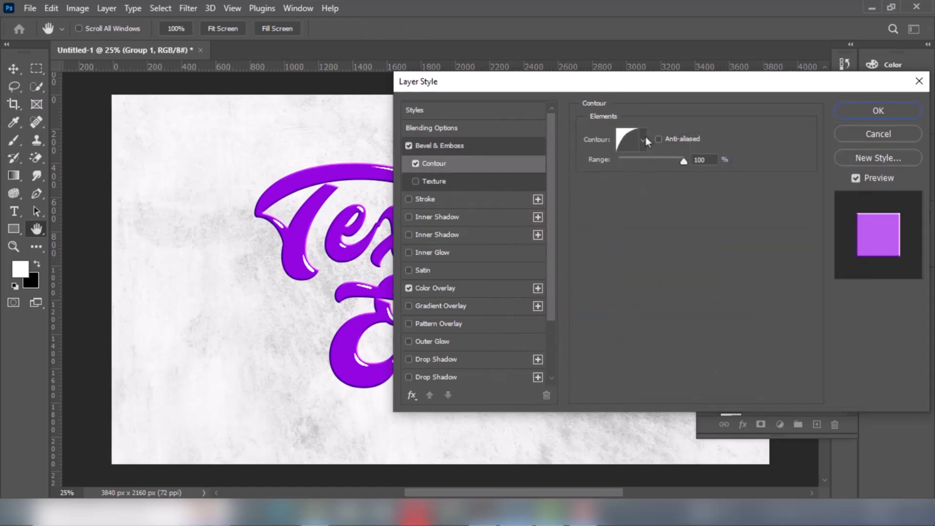
click(643, 139)
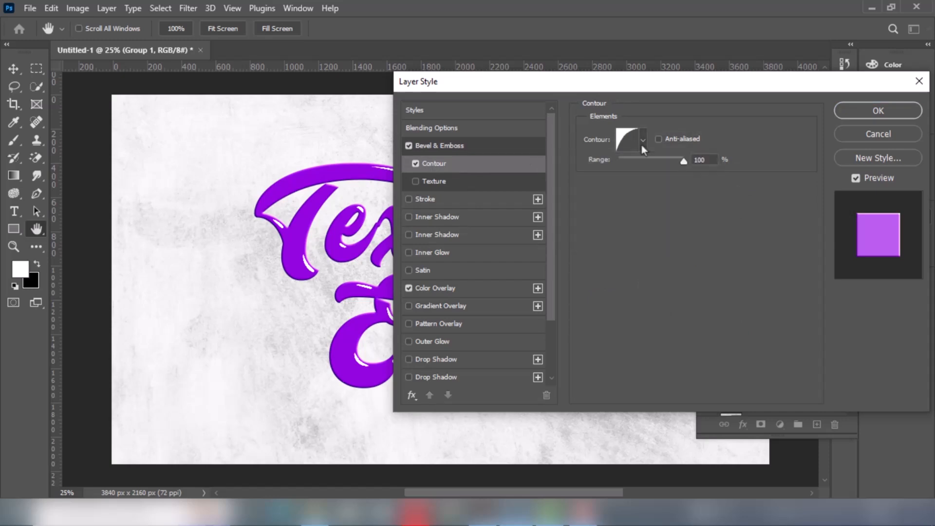
click(434, 180)
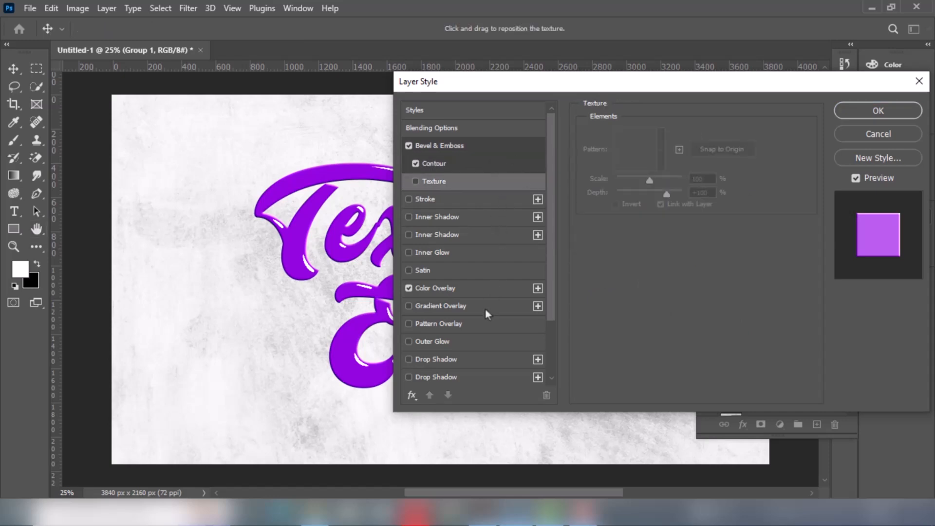
Add a black Multiply drop shadow: 100% opacity, 45°, 22 px distance, spread 0
click(438, 358)
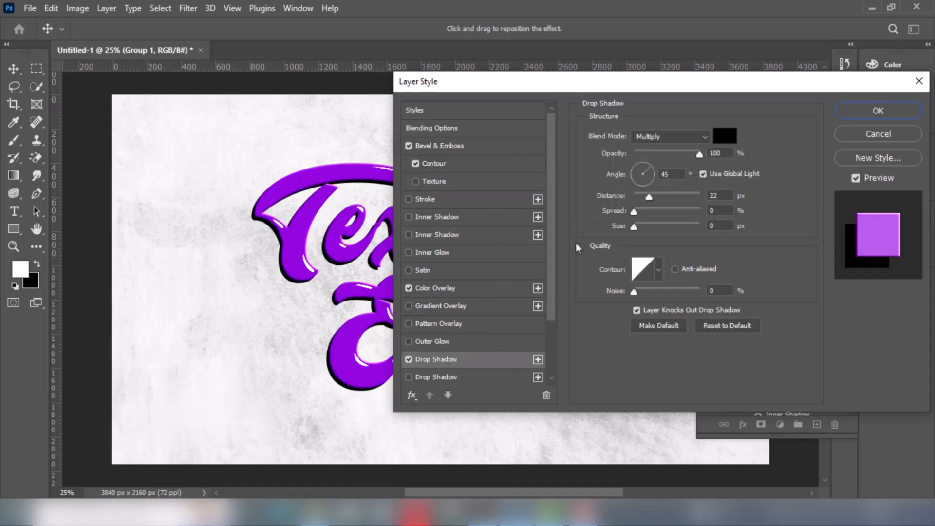
click(669, 136)
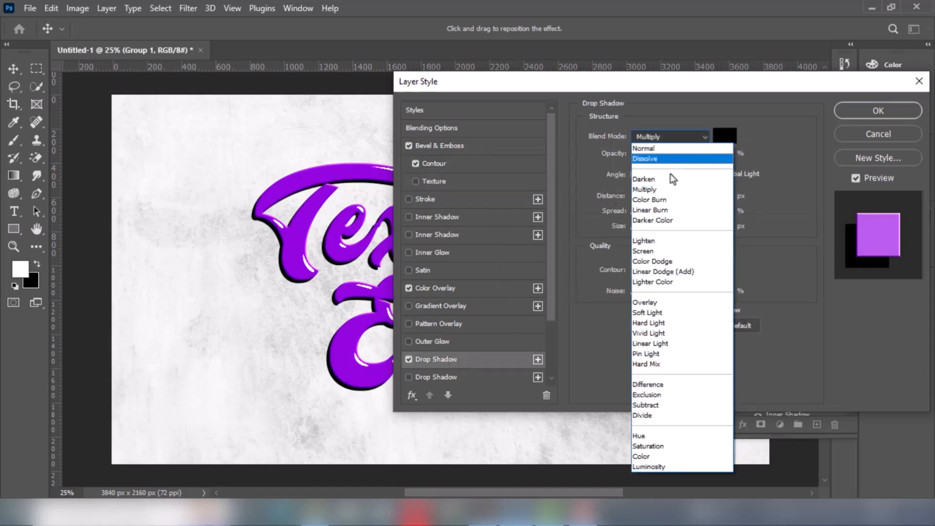
click(643, 189)
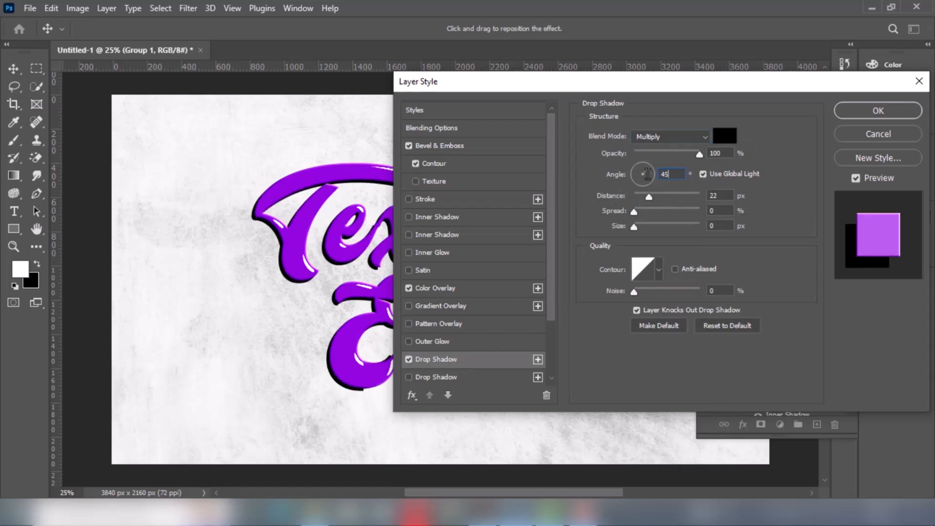
click(719, 195)
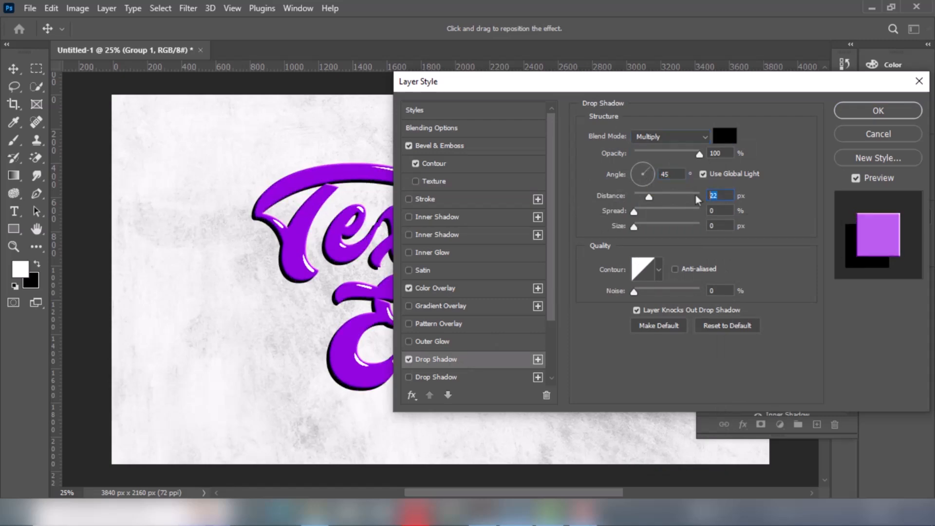
drag(649, 196, 634, 196)
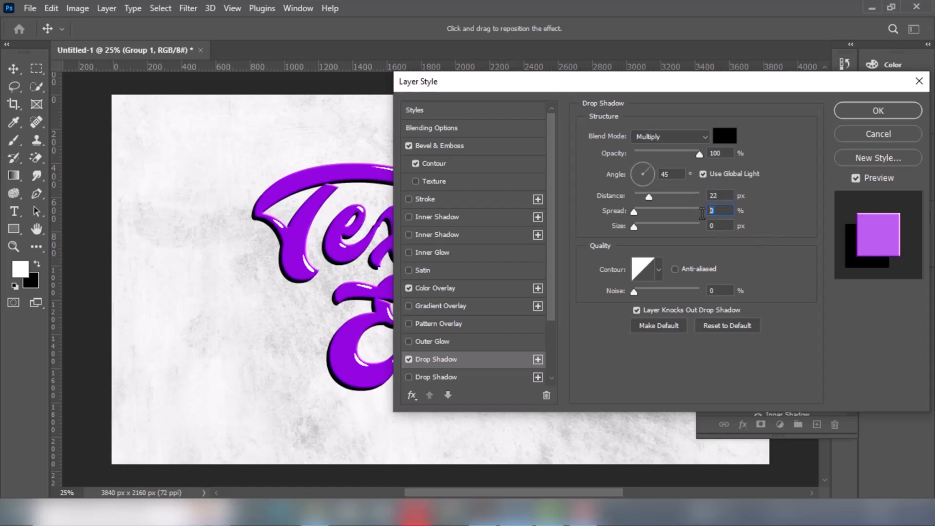
click(720, 225)
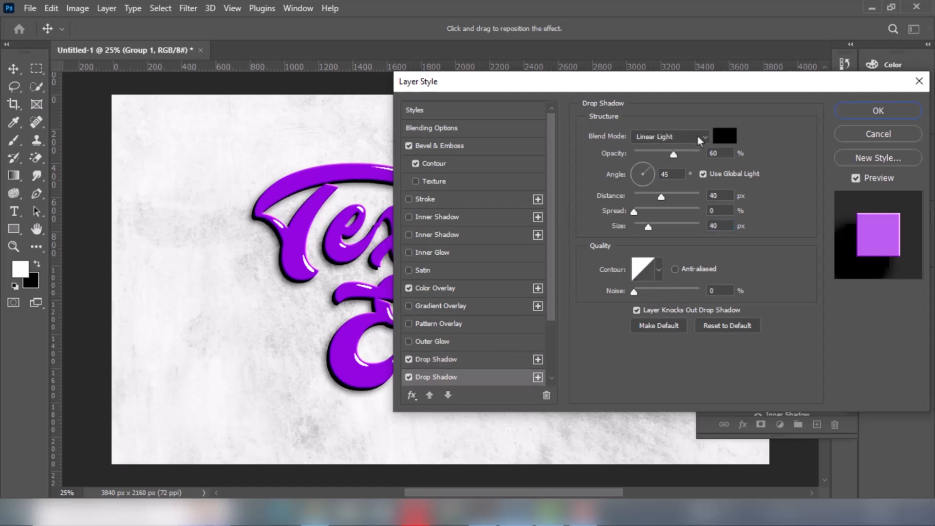
Try Linear Dodge and Lighter Color, then settle the second shadow on Linear Light and confirm
click(669, 136)
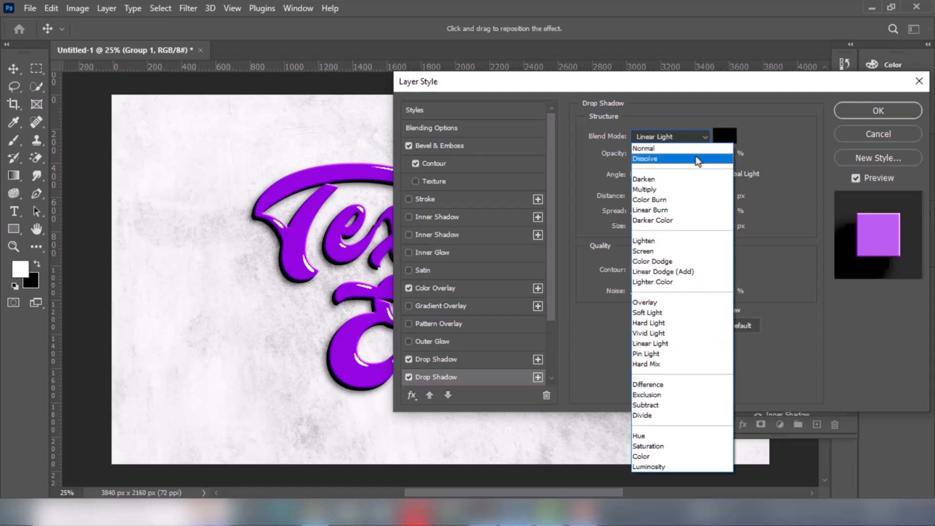
mouse_move(663, 271)
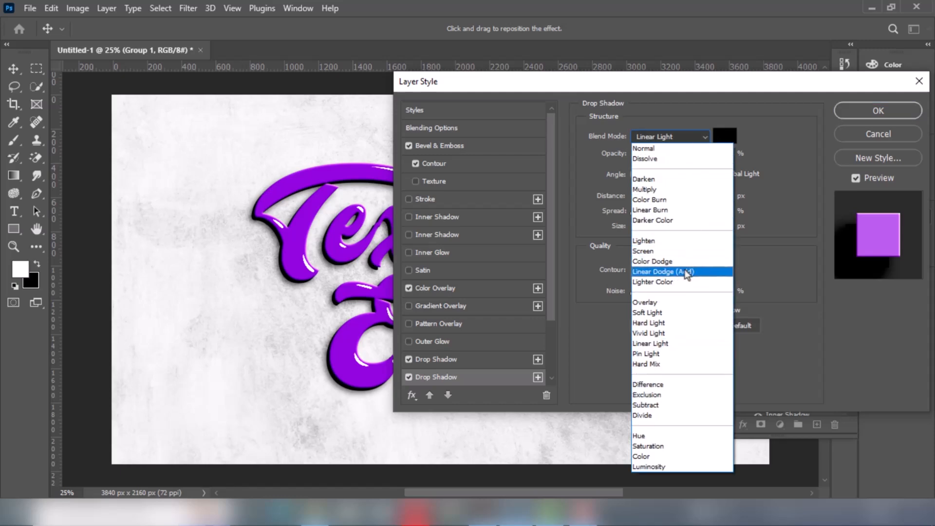
click(663, 271)
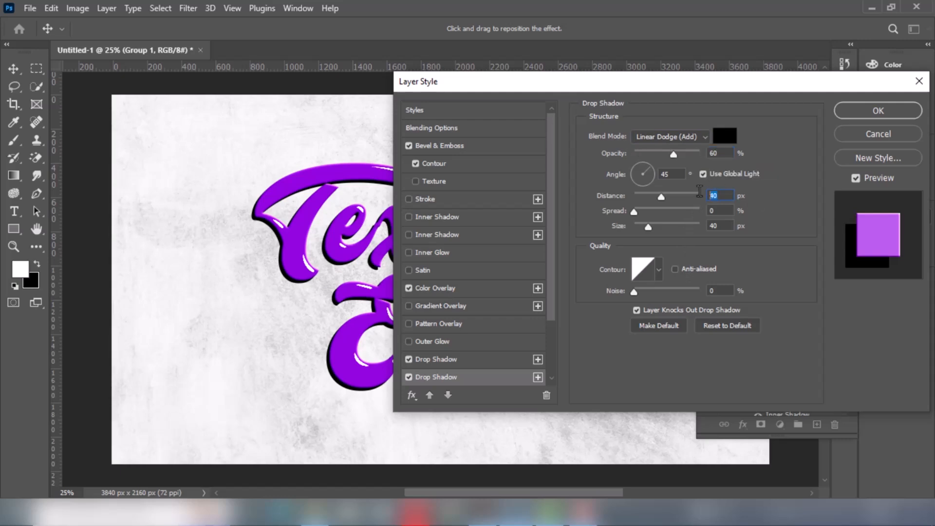
mouse_move(697, 191)
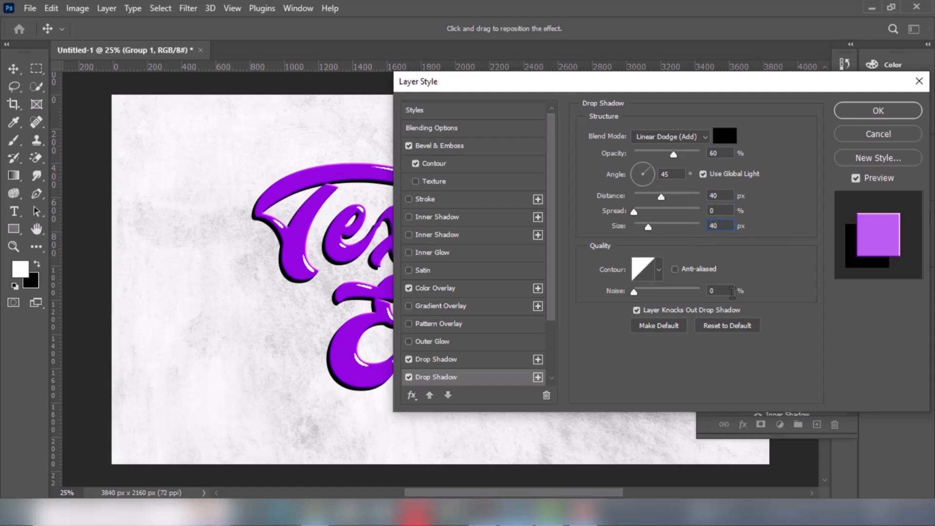
click(670, 137)
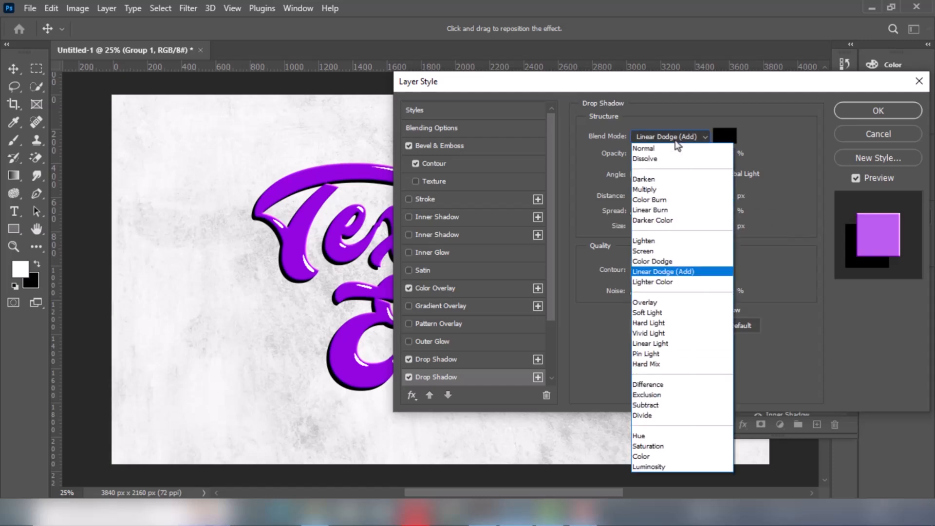
mouse_move(672, 281)
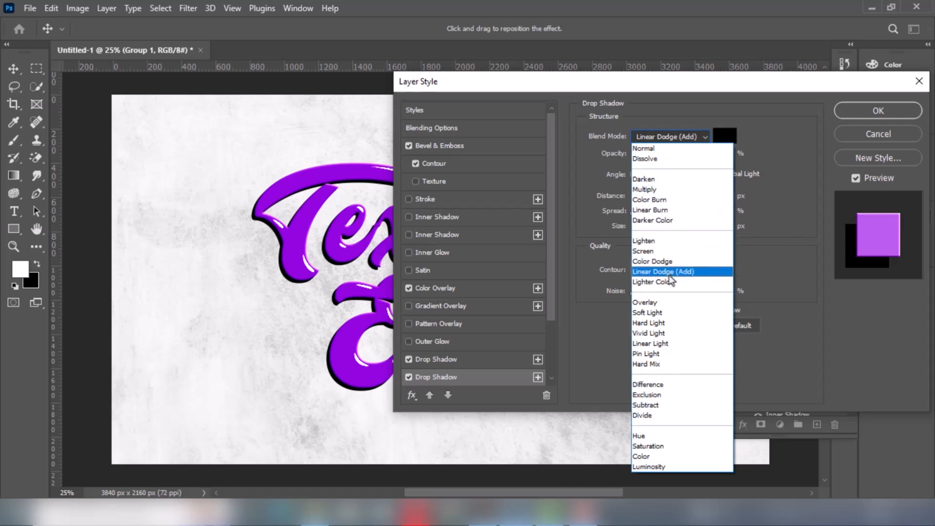
click(647, 282)
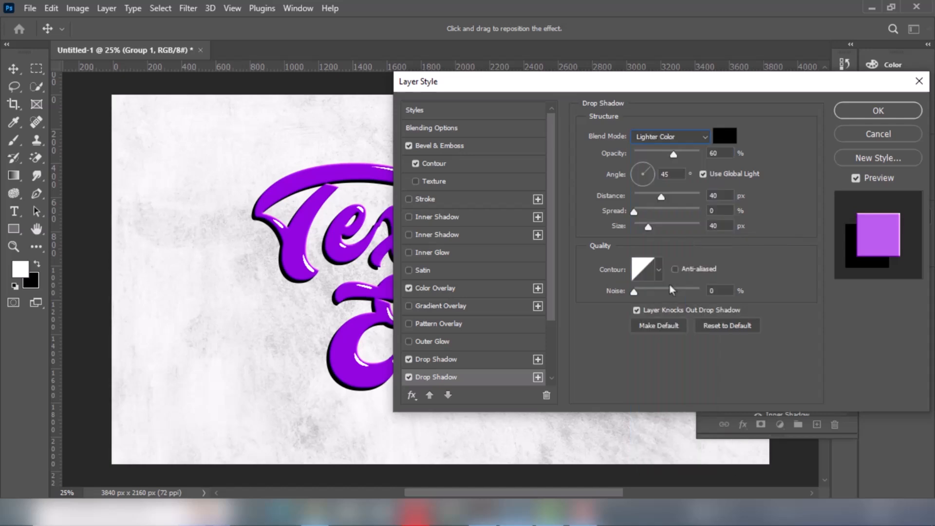
click(669, 135)
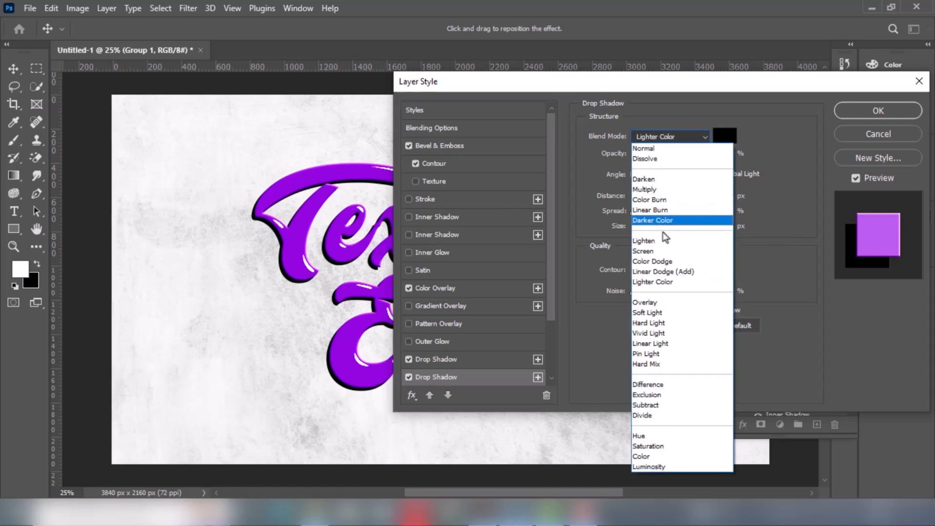
click(650, 342)
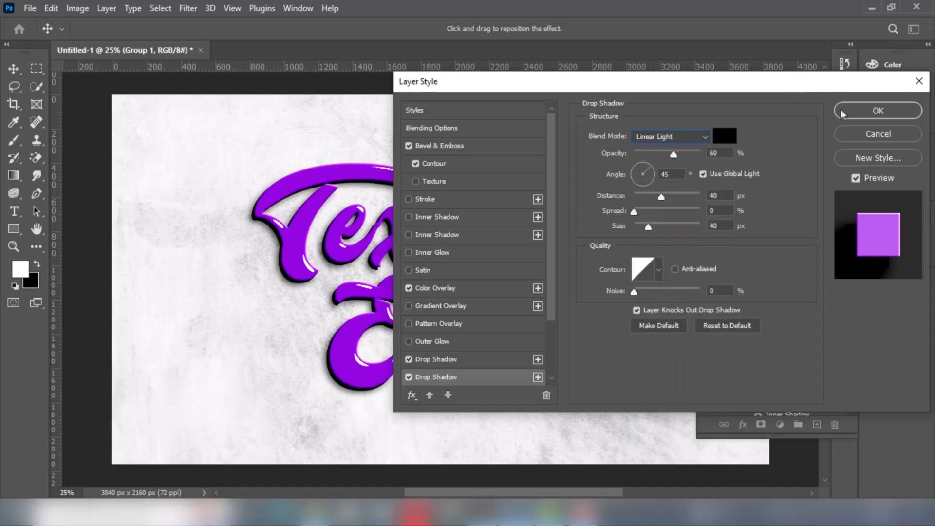
click(876, 111)
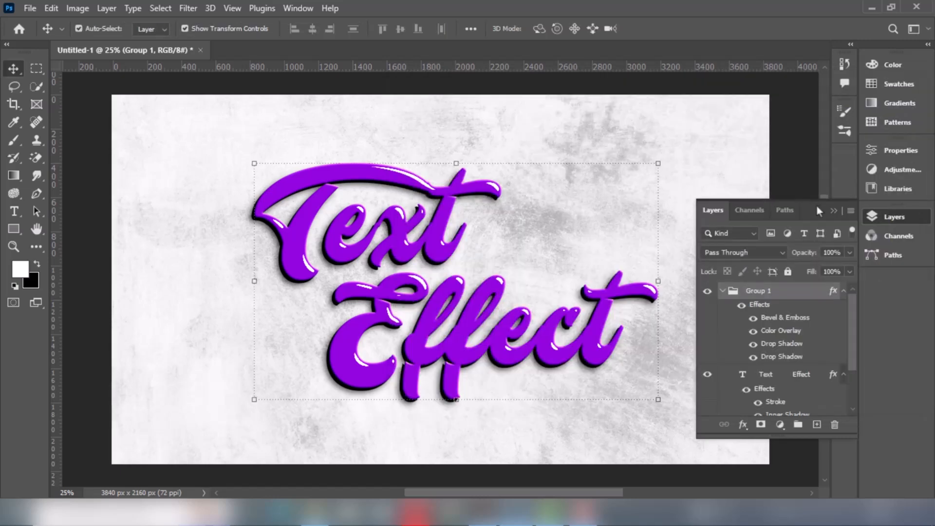